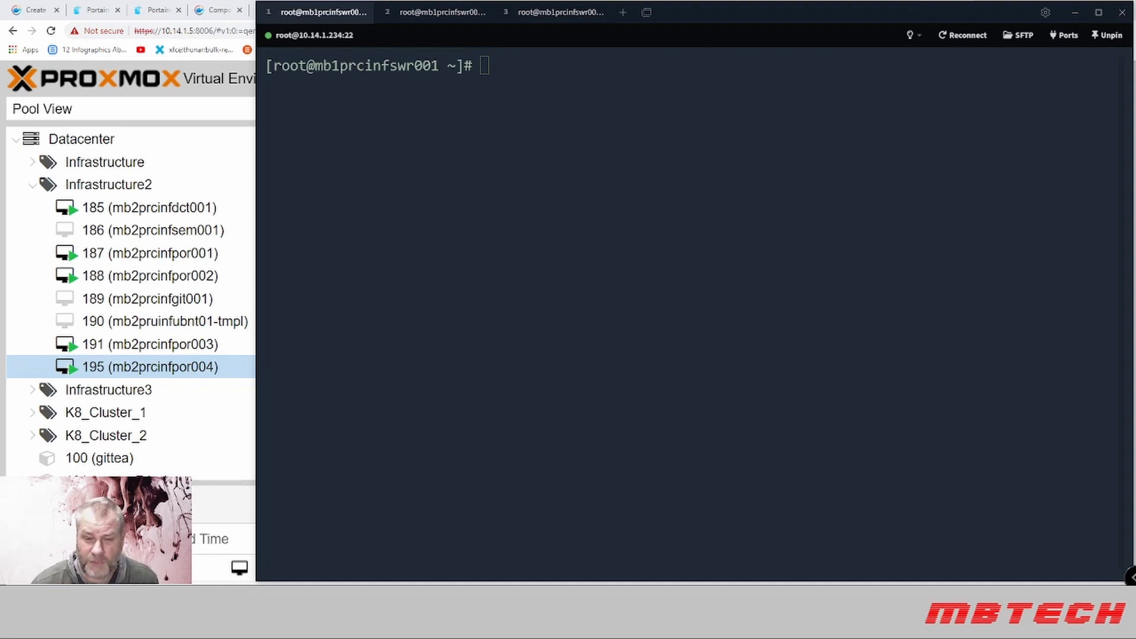
Download get-docker.sh with curl on the first and second swarm servers
type("curl -fsSL get.docker.com -o get-docker.sh")
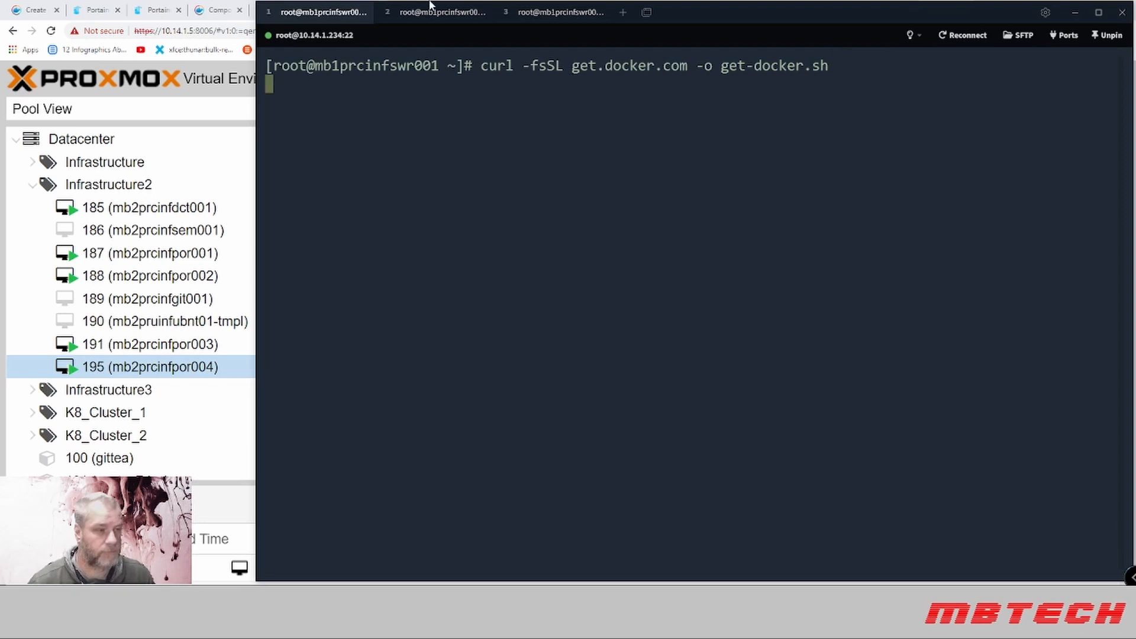
left_click(435, 12)
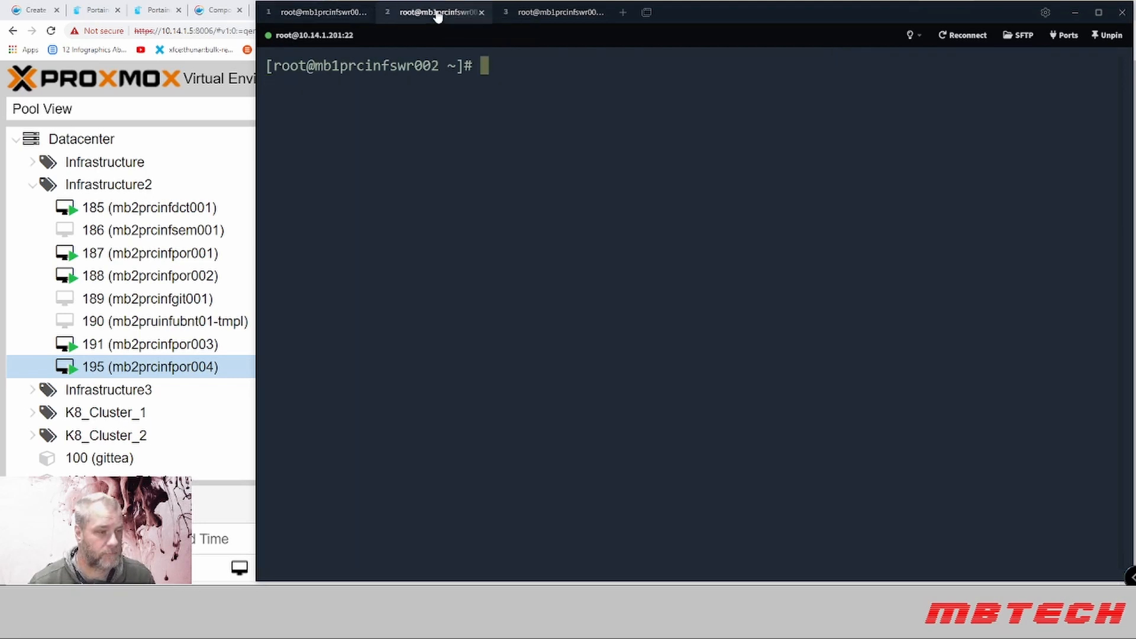
type("curl -fsSL get.docker.com -o get-docker.sh")
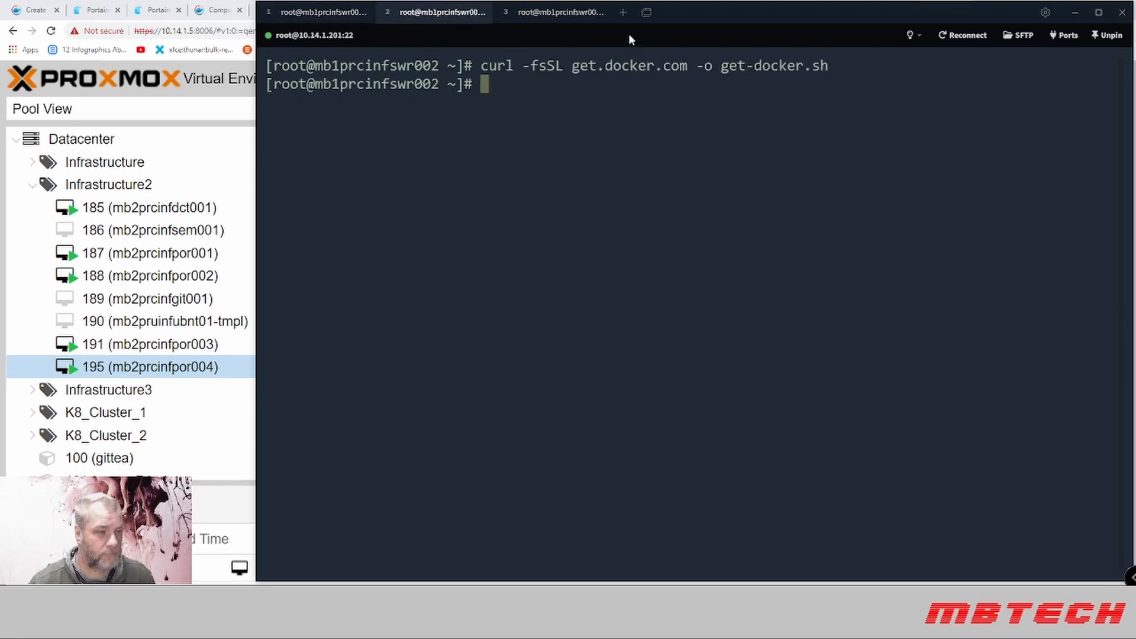
left_click(559, 12)
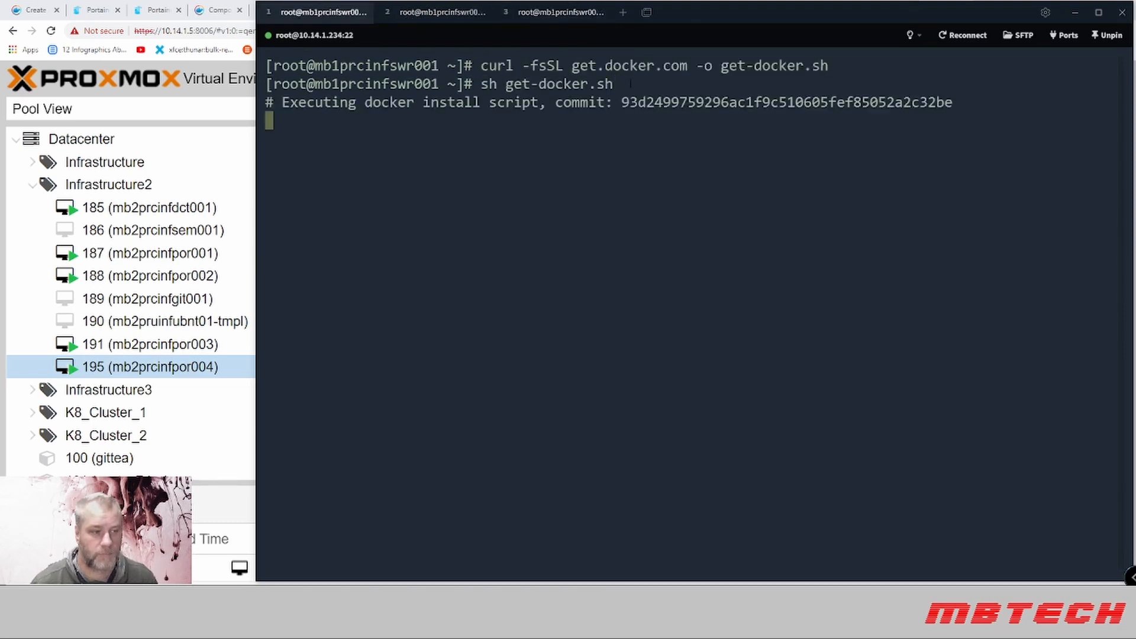
Run sh get-docker.sh to start installing Docker on the third server
left_click(434, 12)
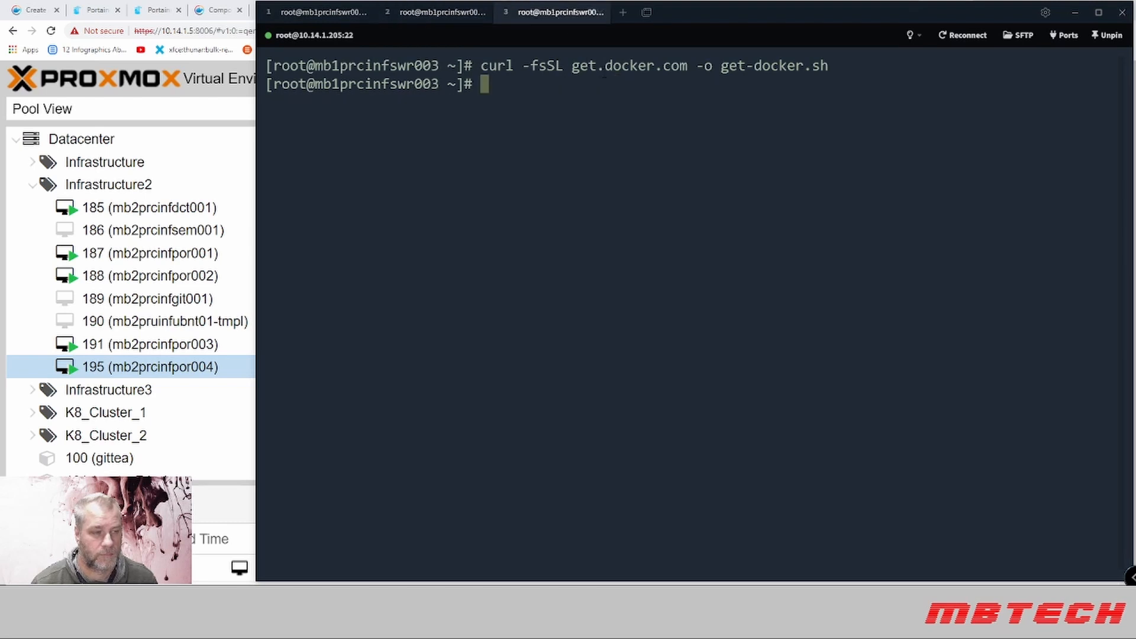
type("sh get-docker.sh")
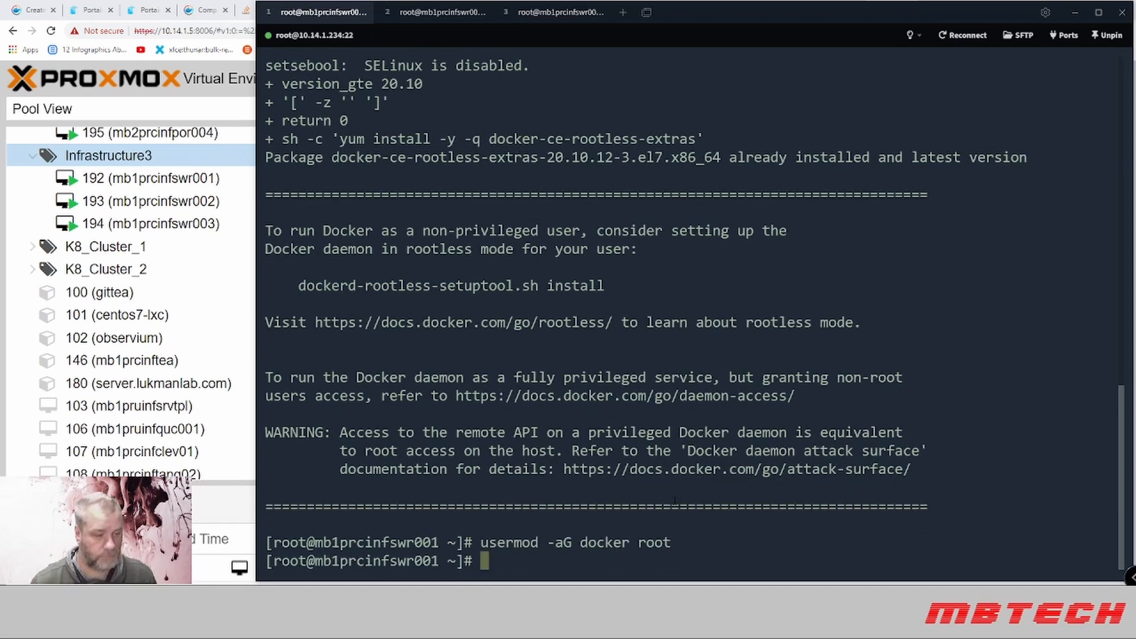
Add root to the docker group and start and enable Docker on servers one and two
left_click(435, 12)
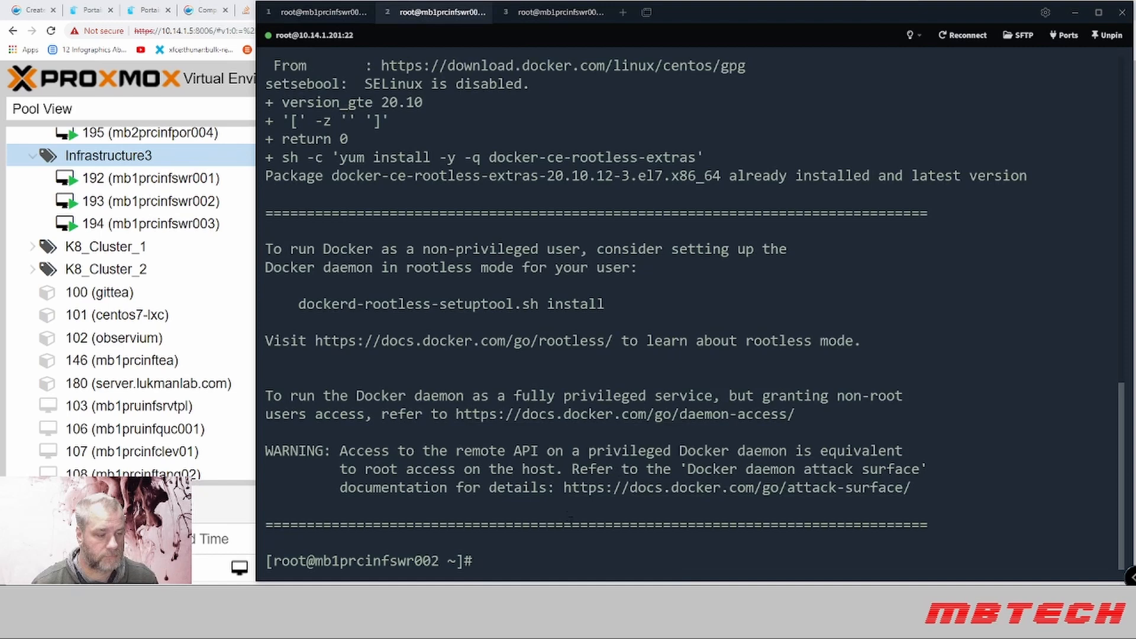
left_click(558, 12)
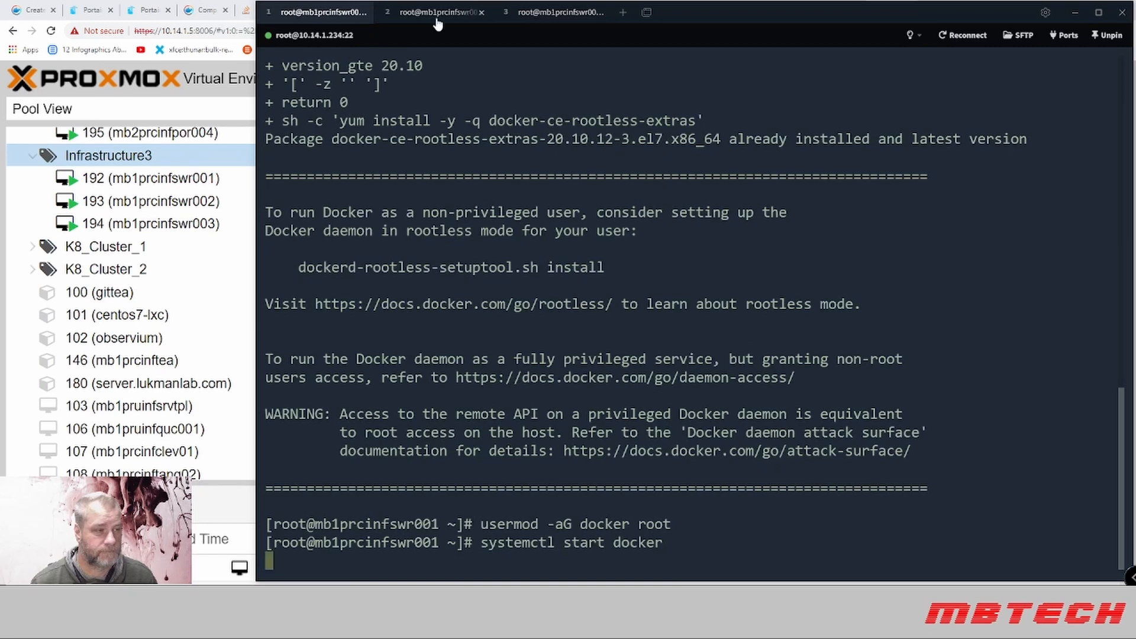
left_click(437, 12)
type("systemctl enable docker")
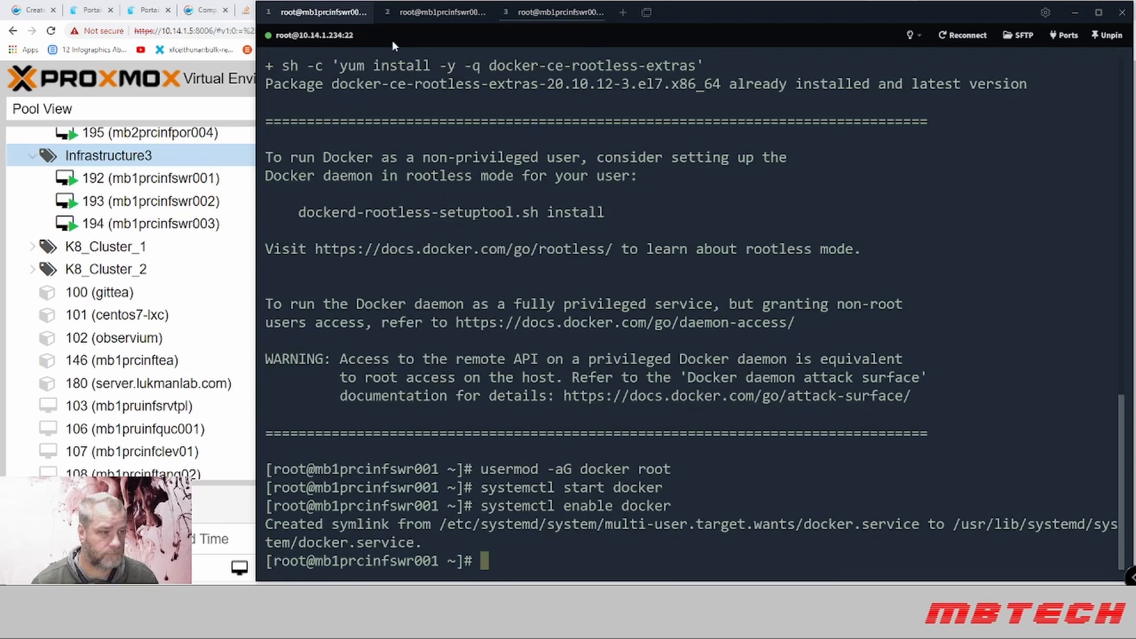
left_click(436, 12)
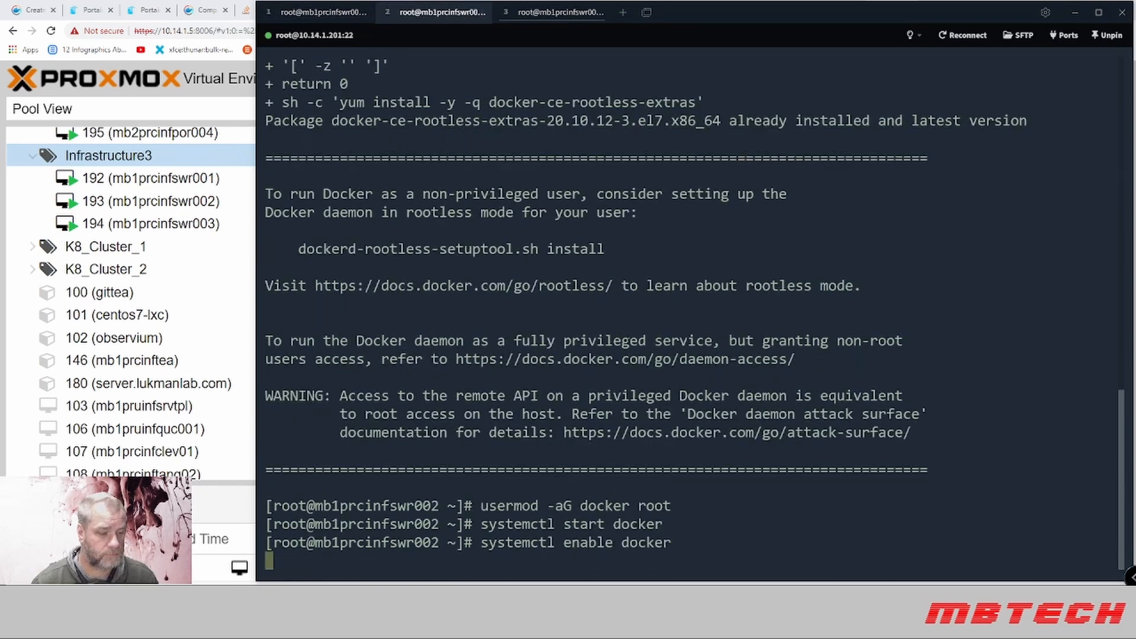
left_click(554, 12)
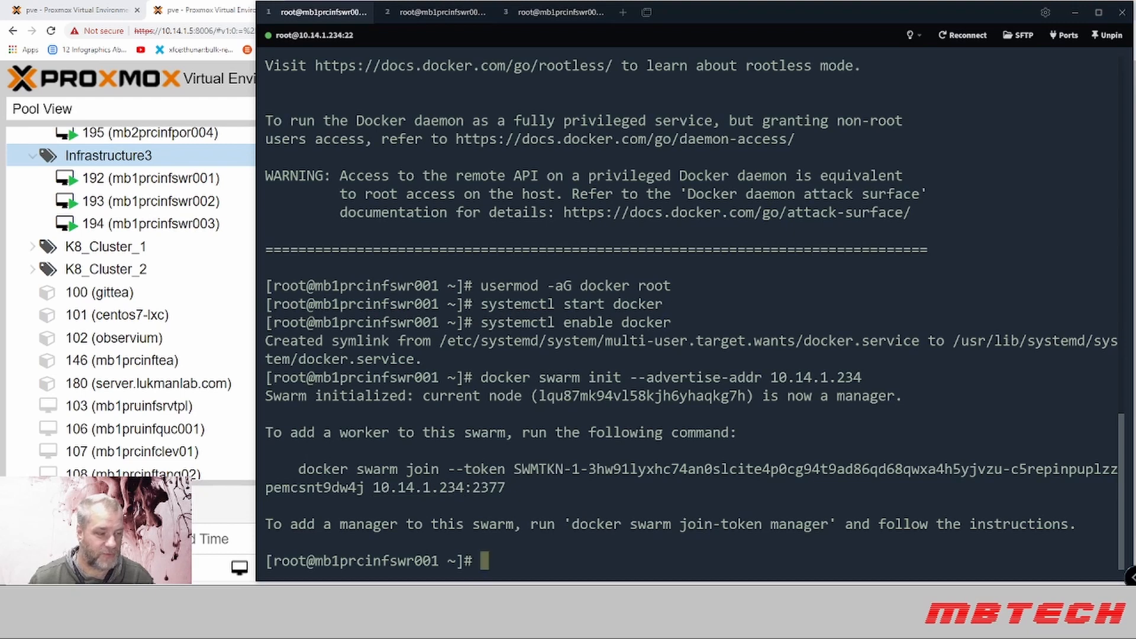
Run the docker swarm join command on the second server so it joins as a worker
left_click(438, 11)
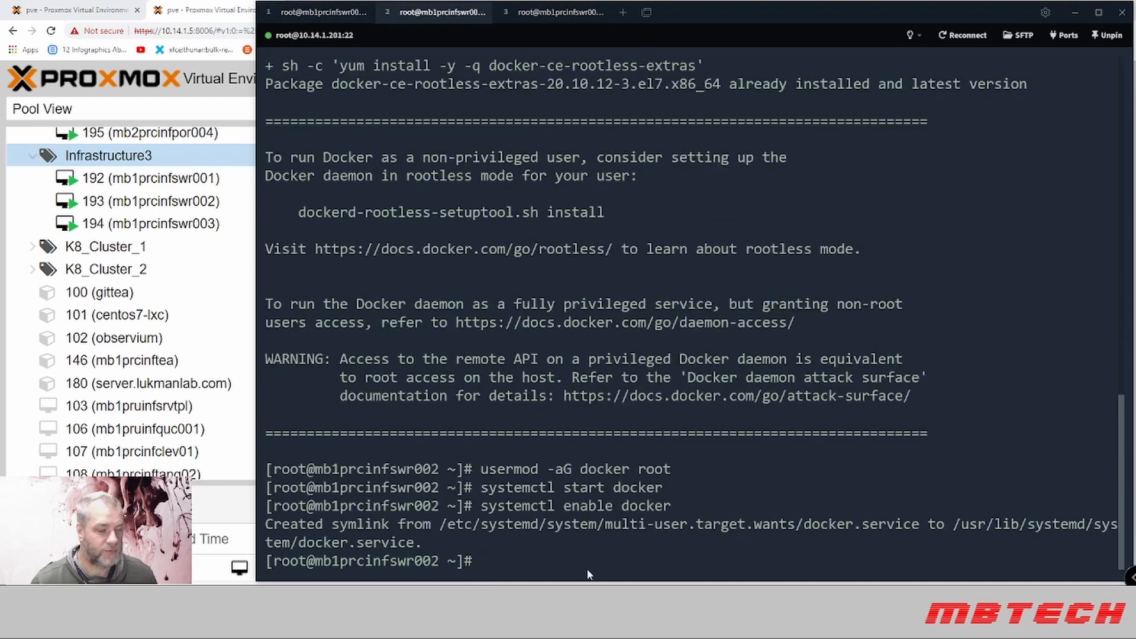
key("Return")
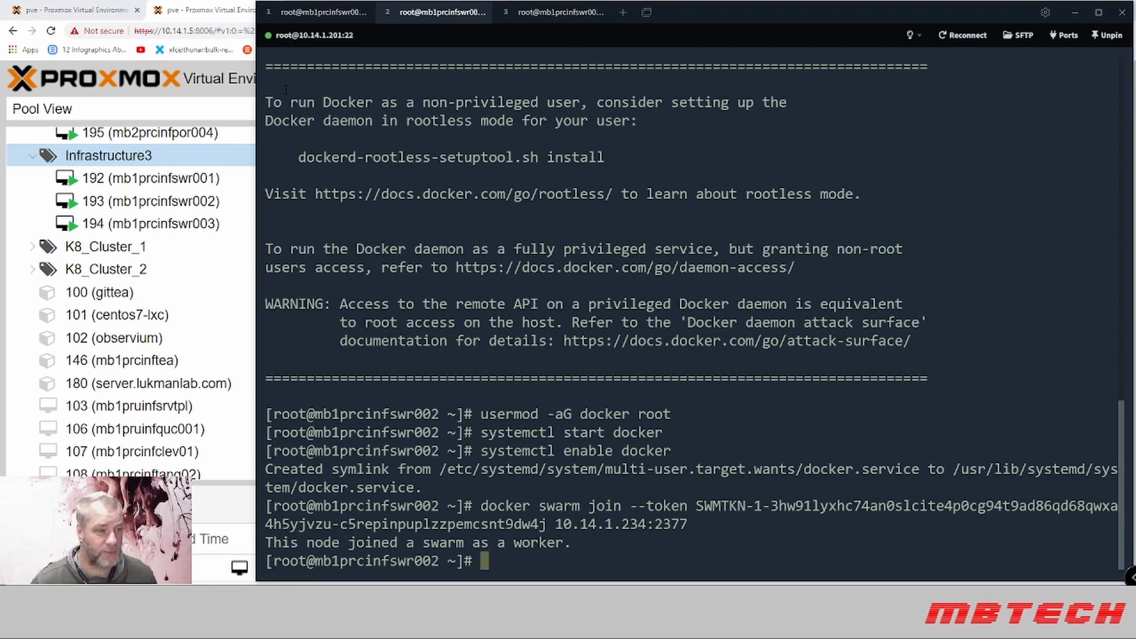
left_click(552, 12)
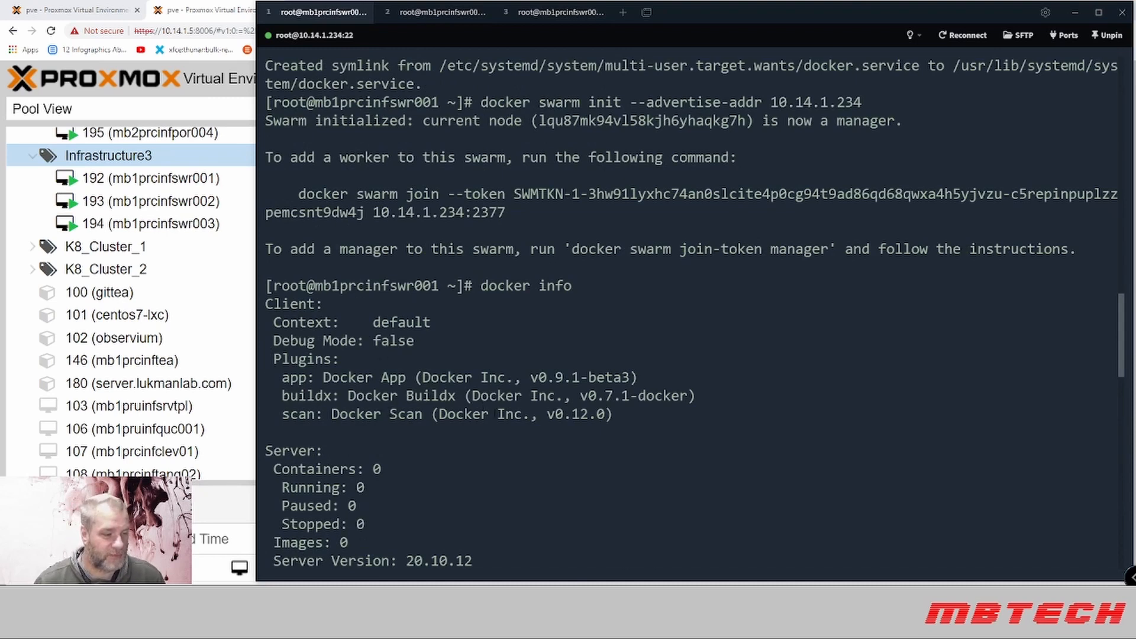
Scroll through docker info to the Swarm section showing active, manager, three nodes
scroll("down", 3)
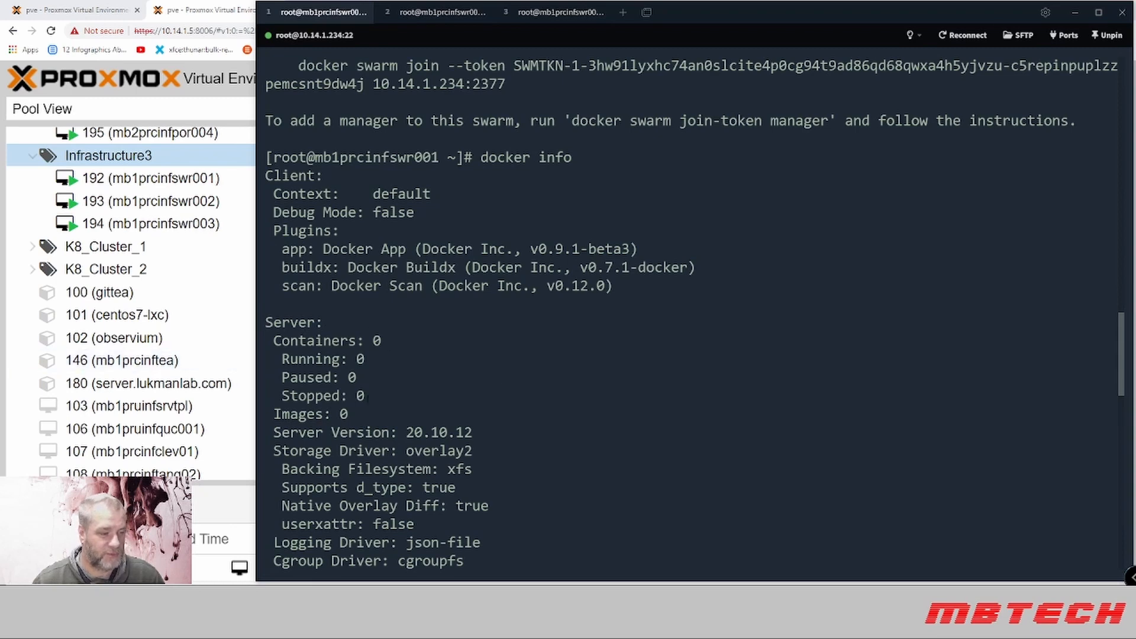
scroll("down", 3)
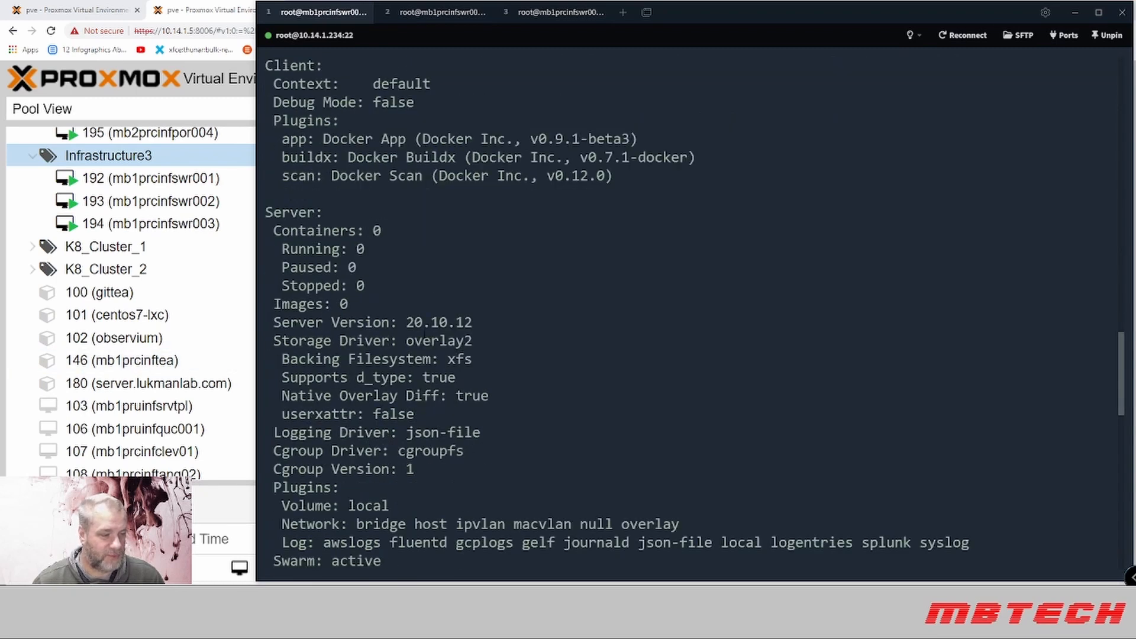
scroll("down", 3)
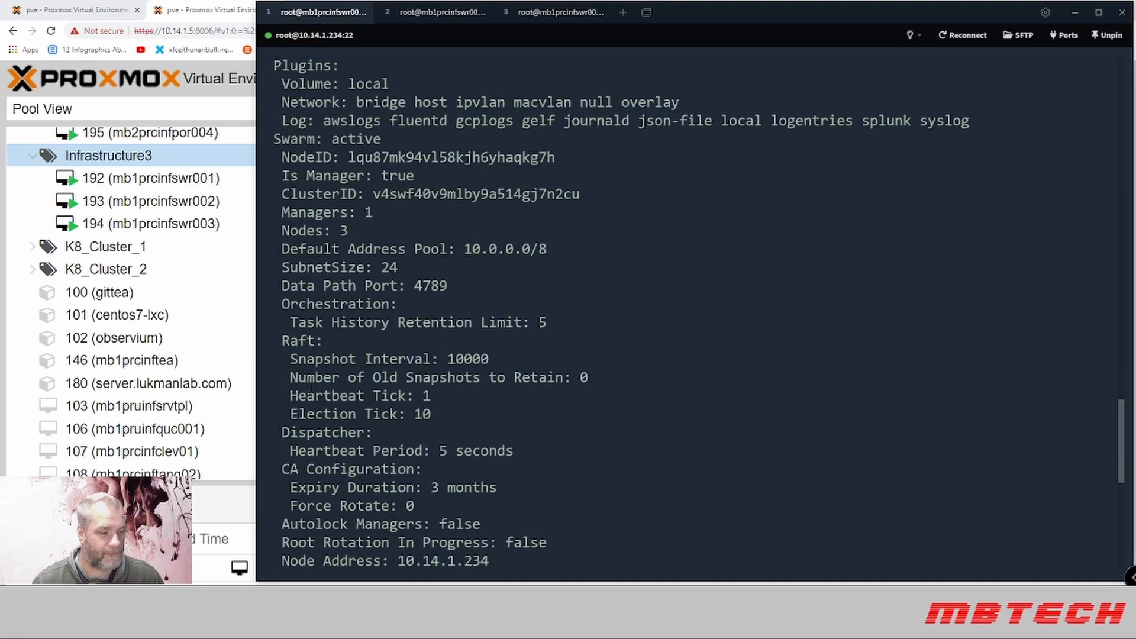
scroll("down", 3)
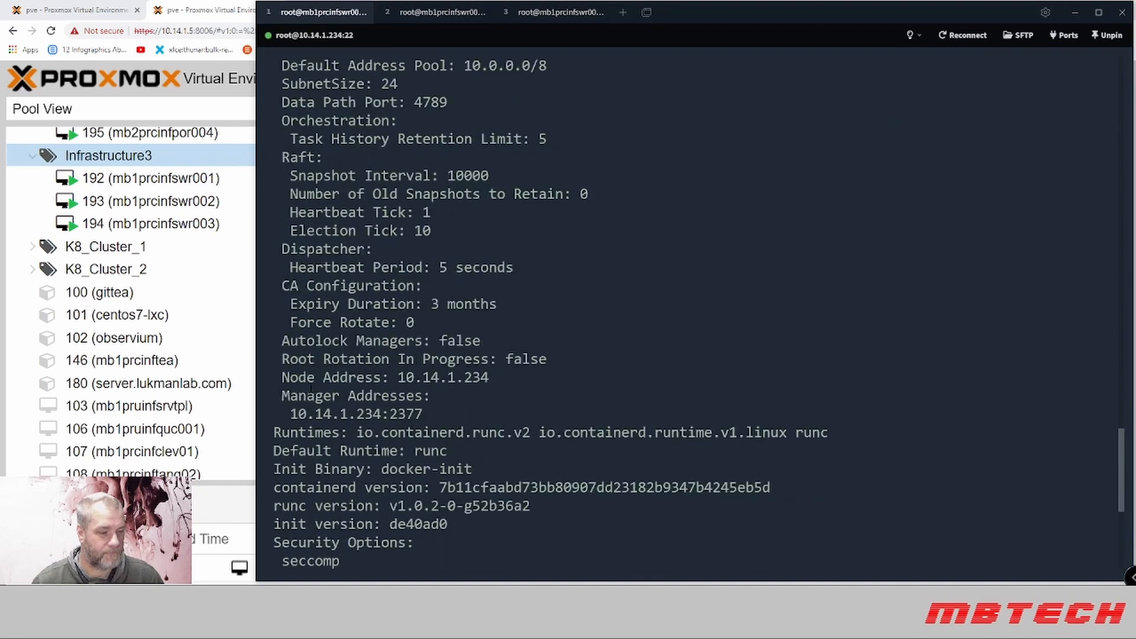
scroll("down", 3)
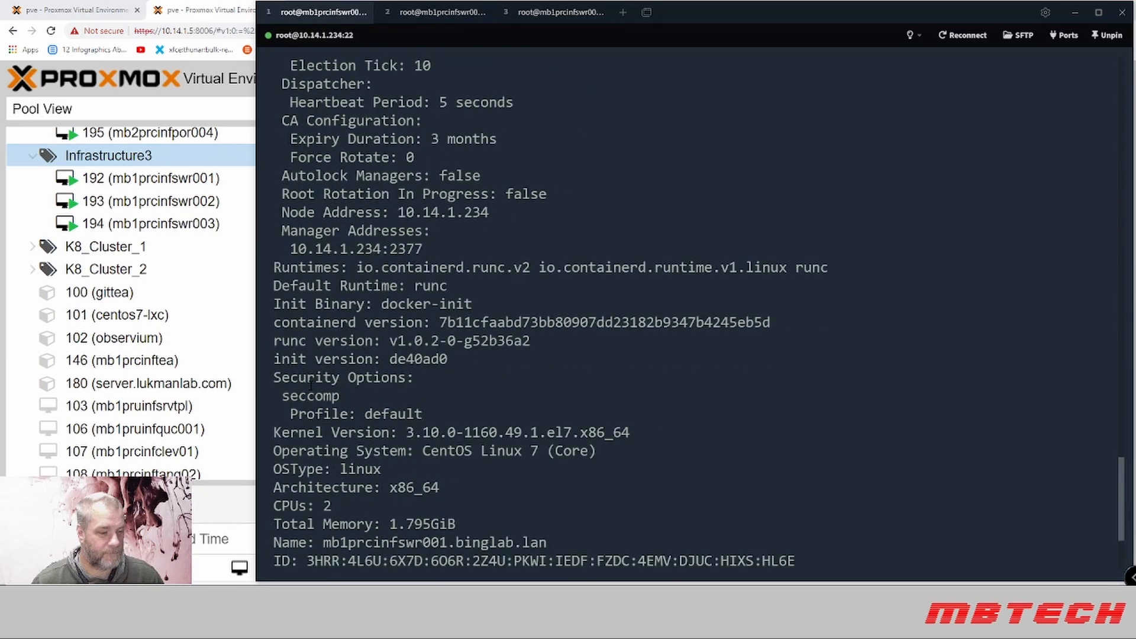
scroll("down", 3)
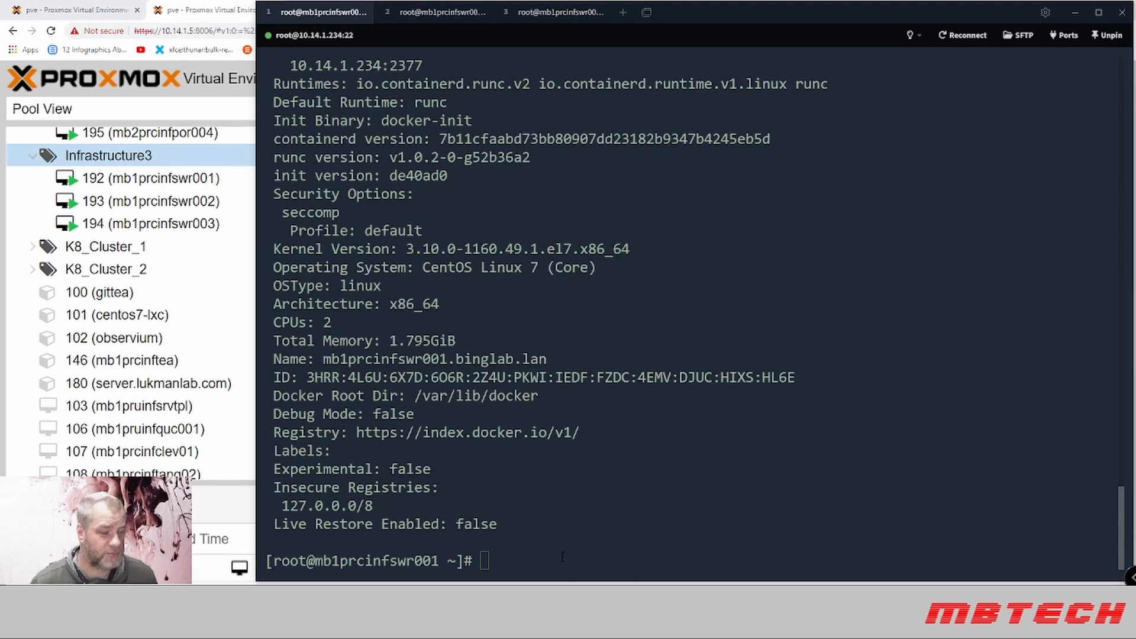
List the swarm nodes with docker node ls on the manager
type("docker node ls")
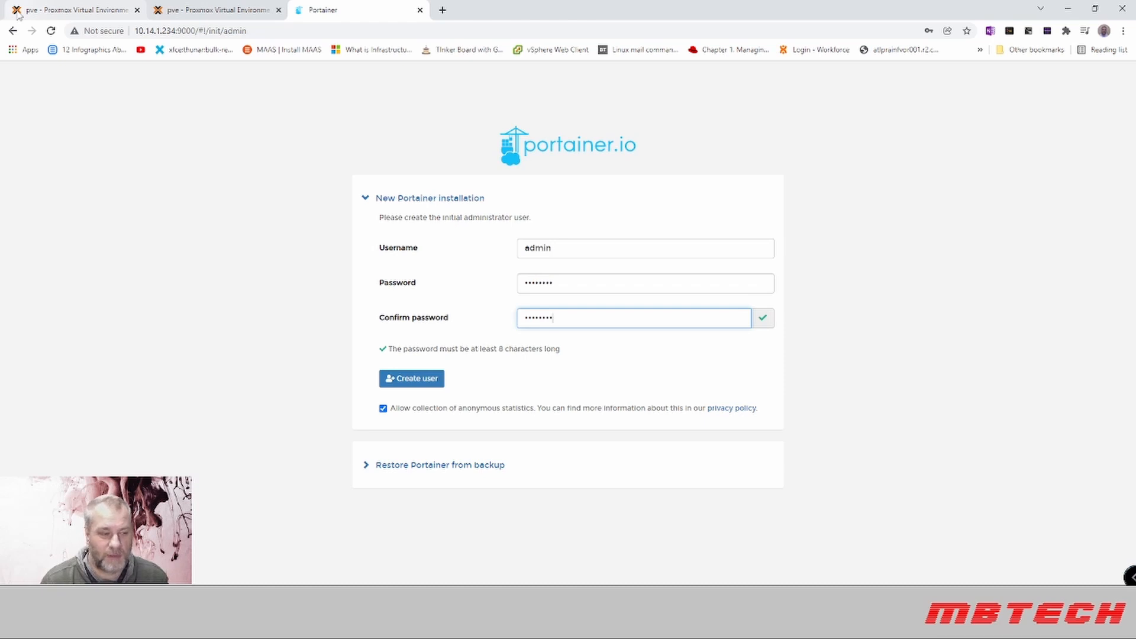
Create the admin user and view the swarm cluster visualizer with all three nodes
left_click(410, 379)
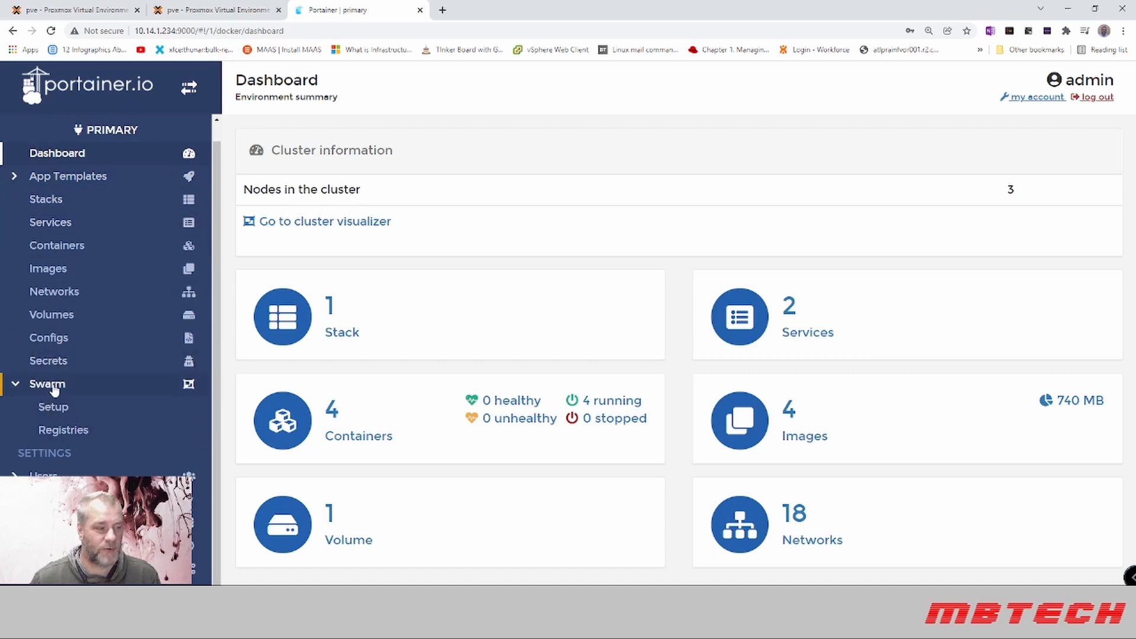
left_click(47, 384)
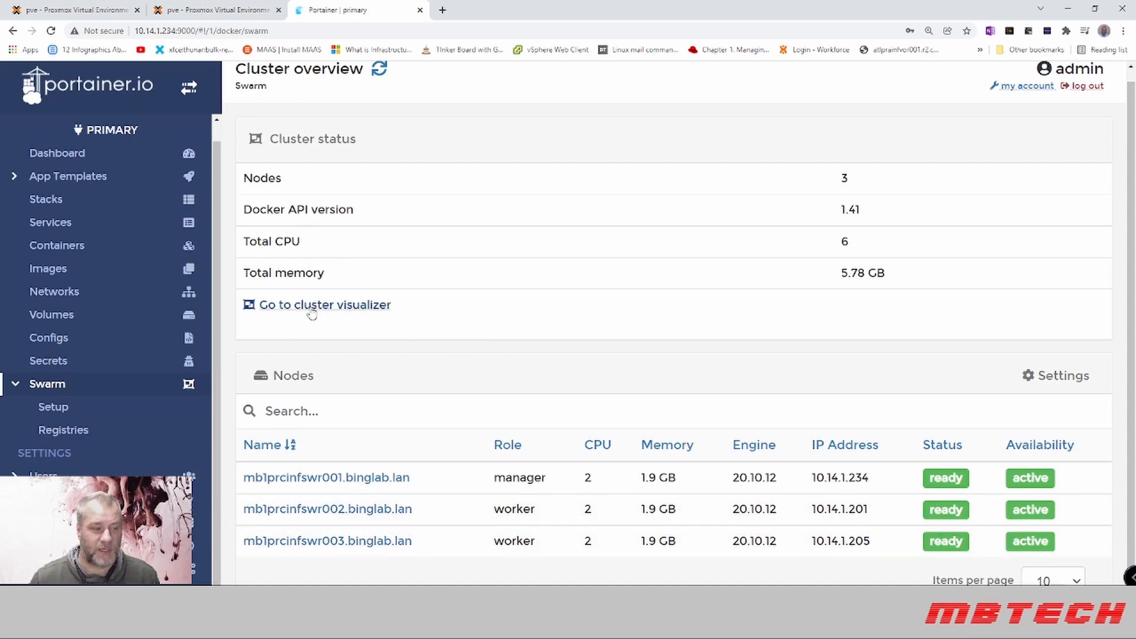
left_click(324, 304)
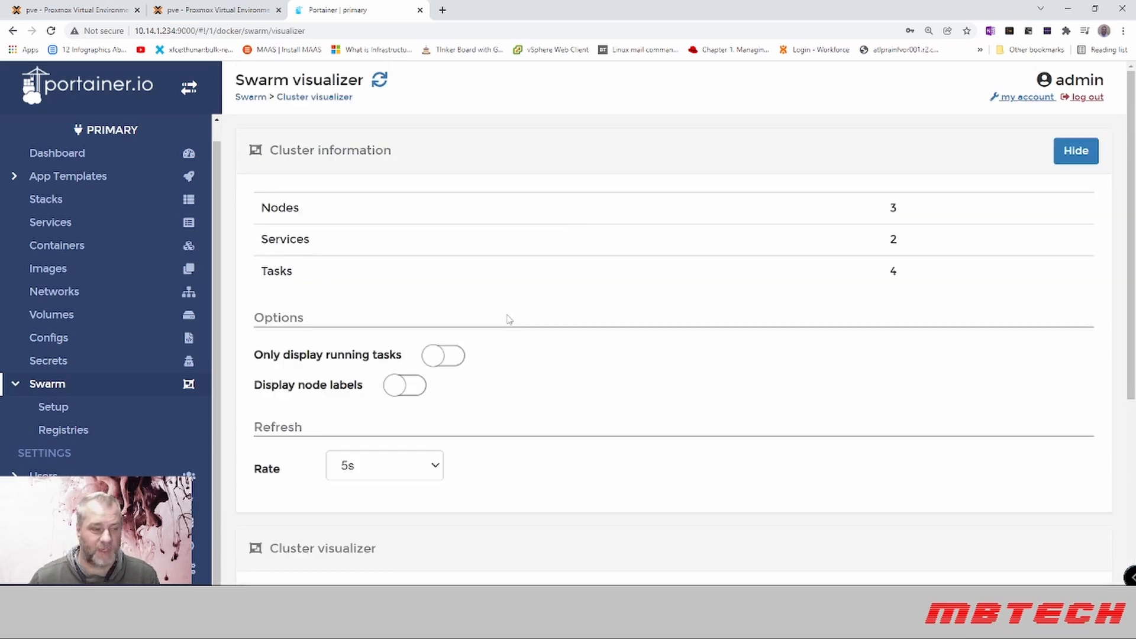
scroll("down", 3)
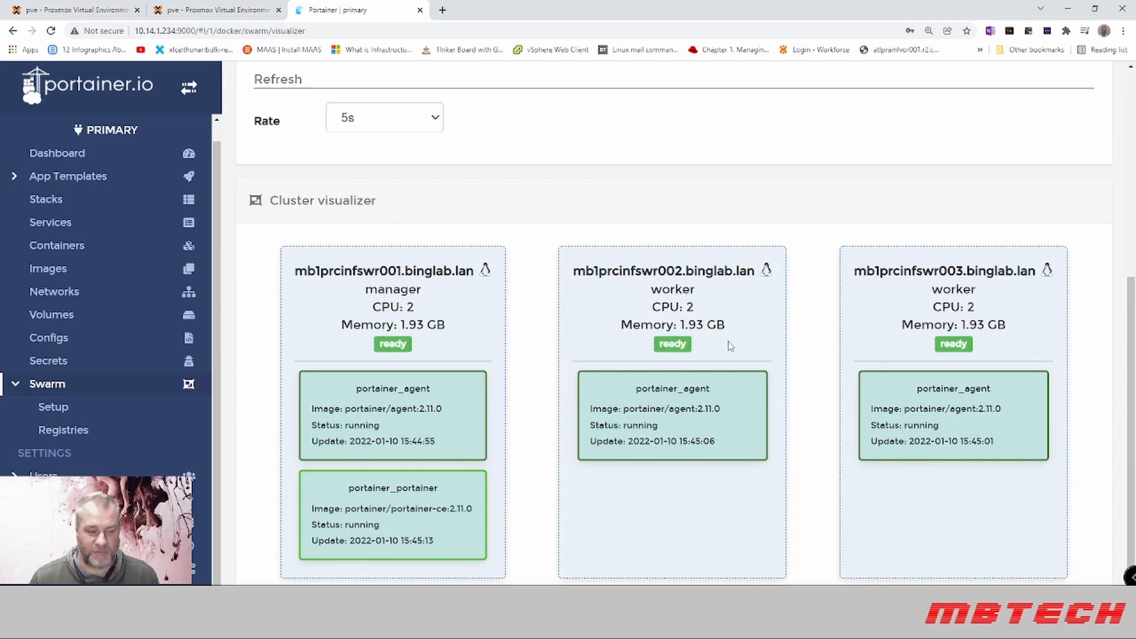
mouse_move(682, 365)
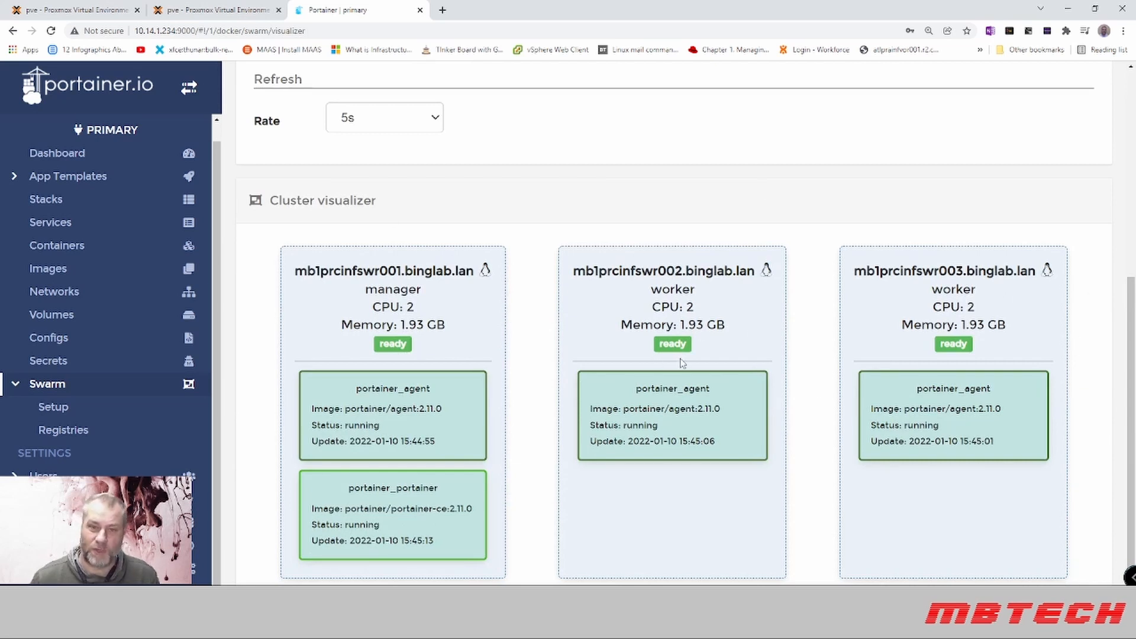